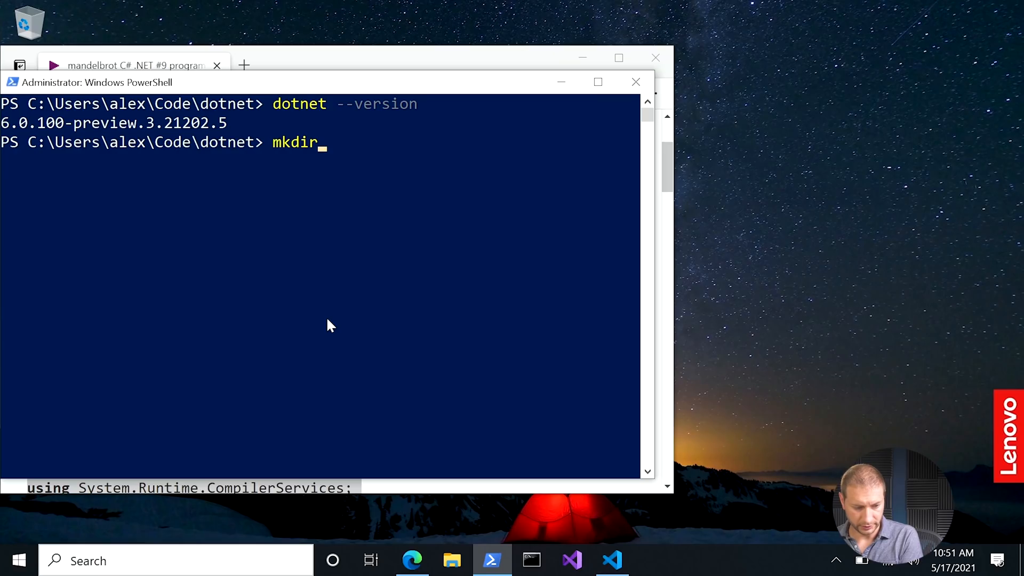
Create the net6prevtest folder, scaffold a dotnet console project in it, and launch code . there
type("net6")
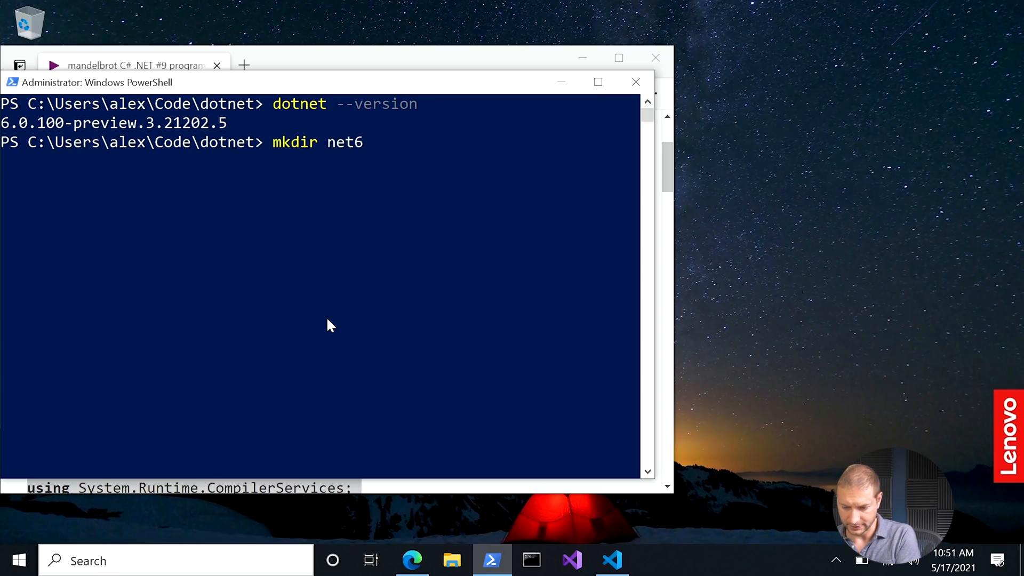
type("prevtest")
type("dot")
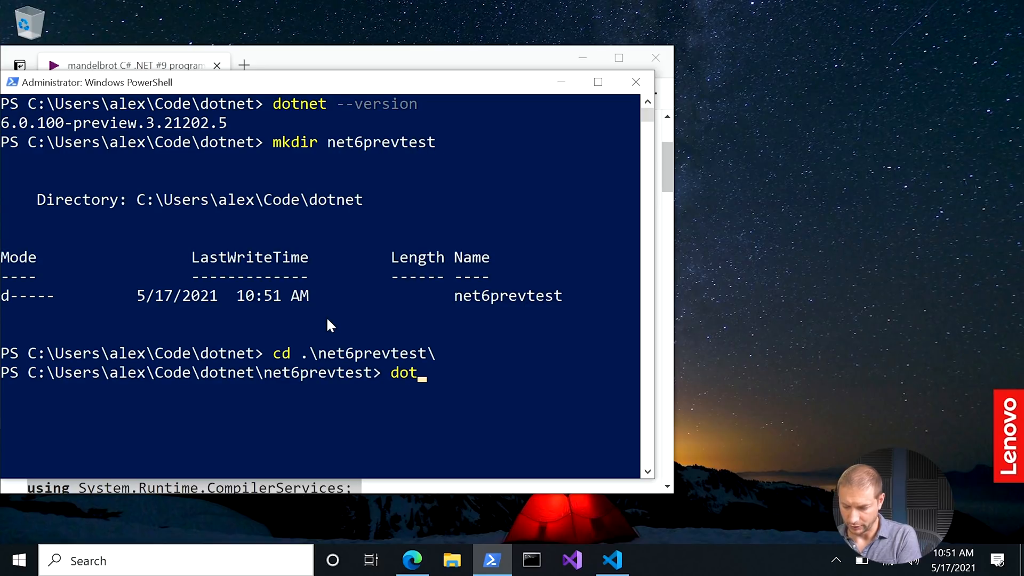
type("net new console")
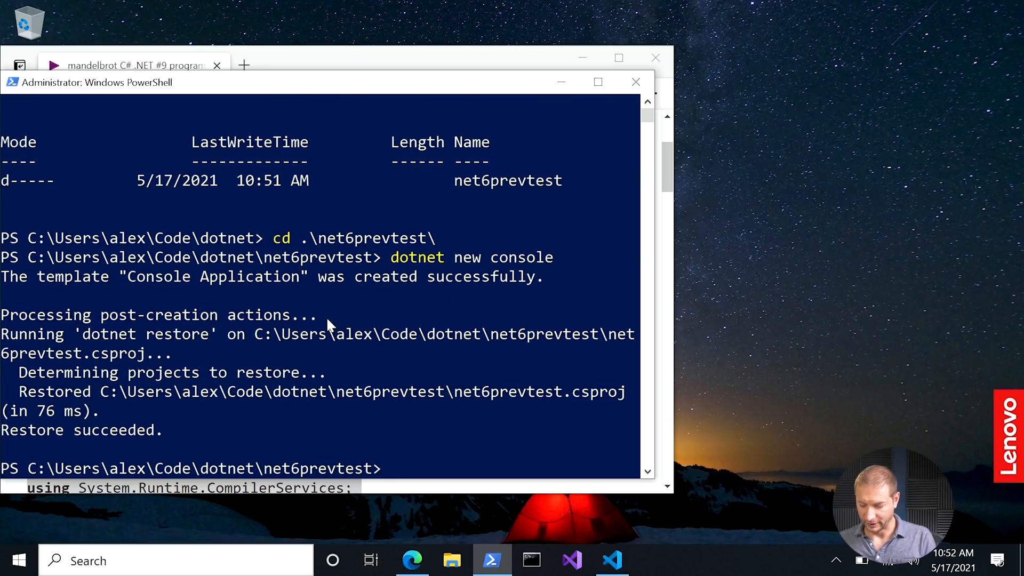
type("code .")
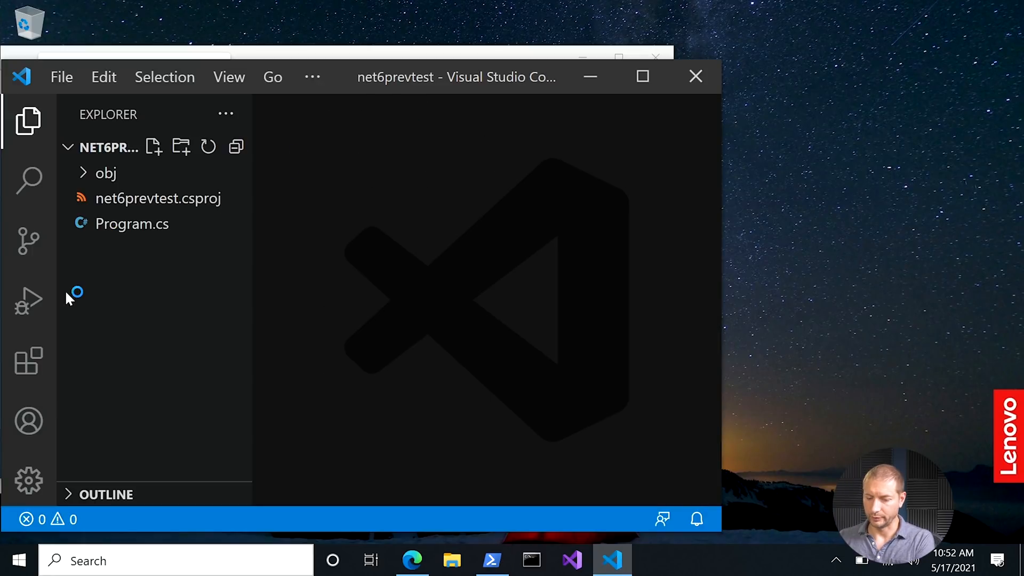
mouse_move(131, 223)
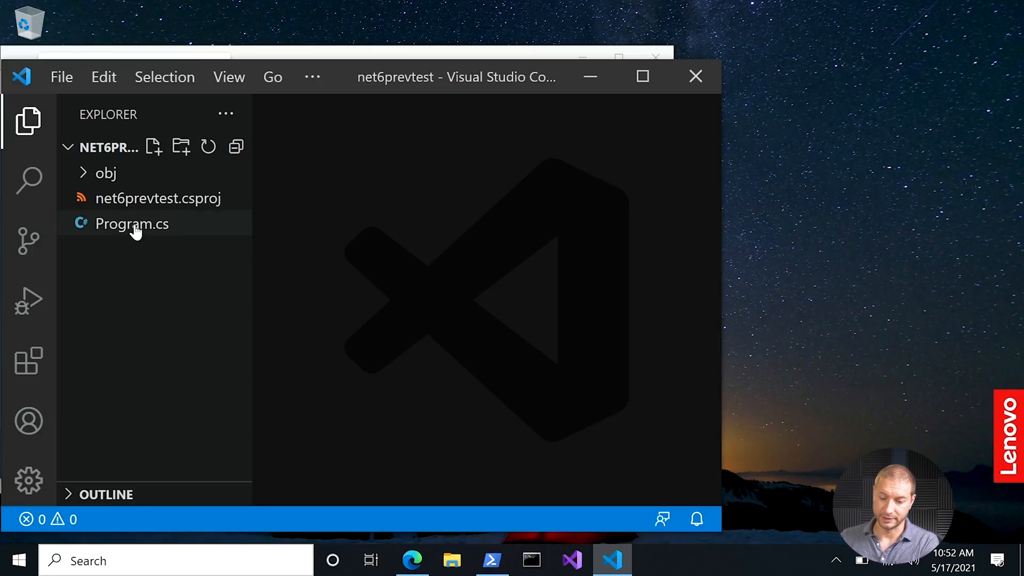
Paste the Mandelbrot vector/unsafe benchmark over Program.cs's Hello World template and save it
left_click(131, 223)
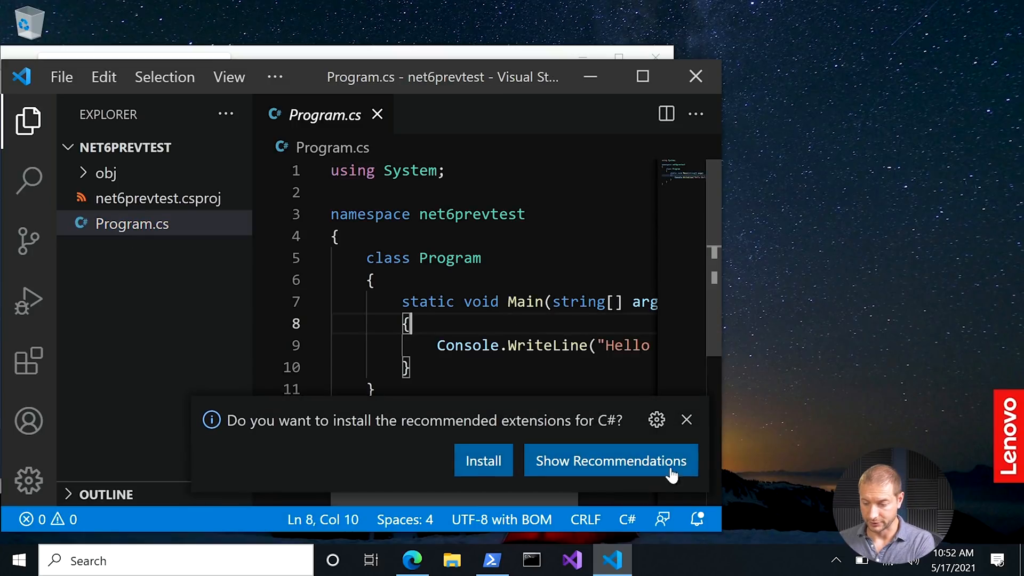
left_click(685, 421)
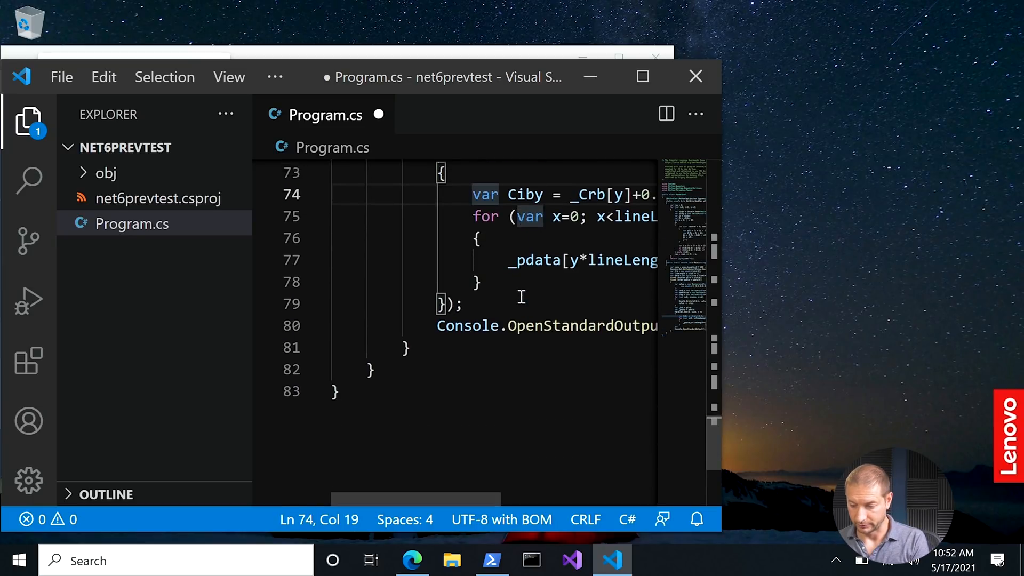
scroll("up", 3)
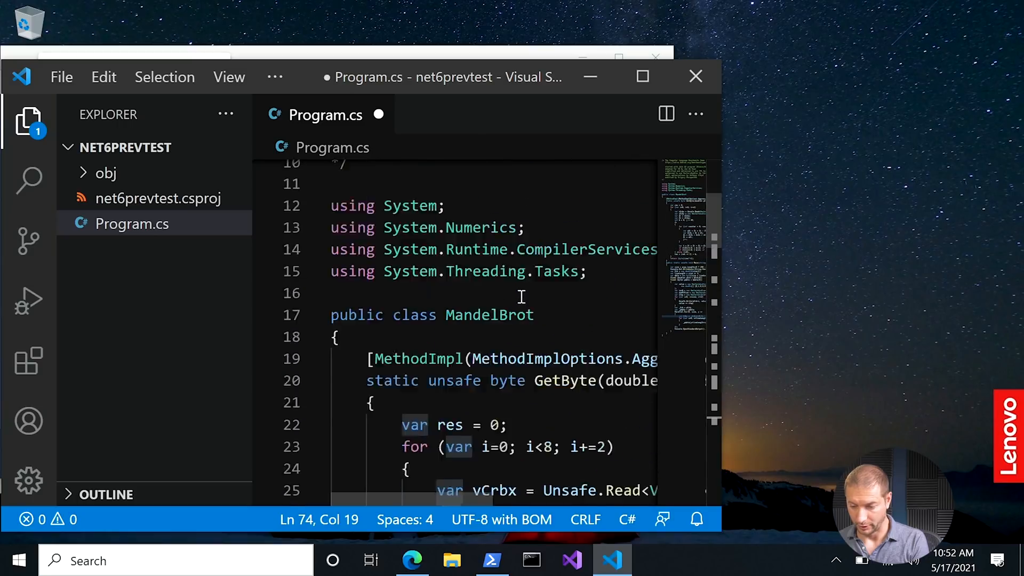
scroll("up", 3)
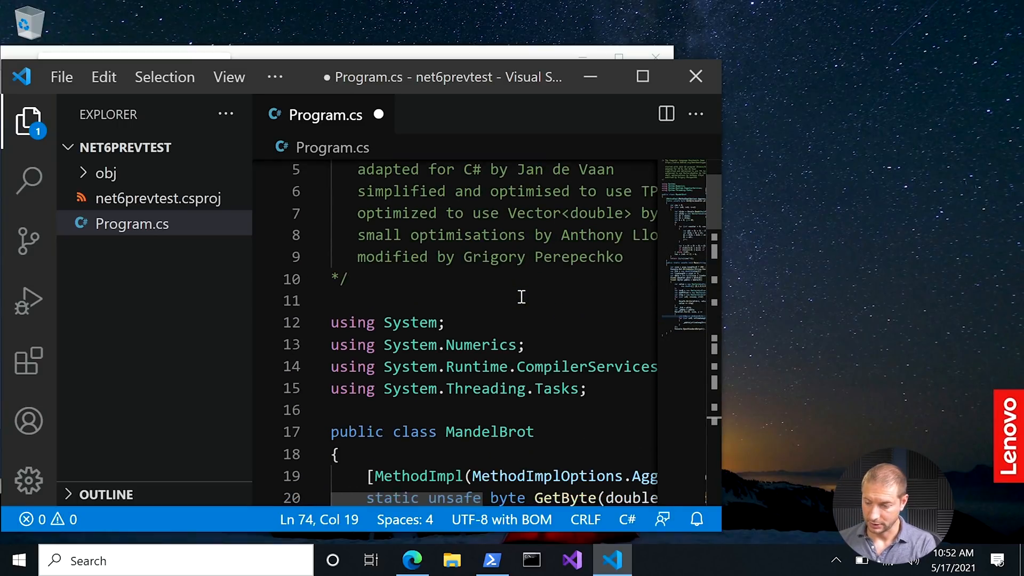
scroll("down", 3)
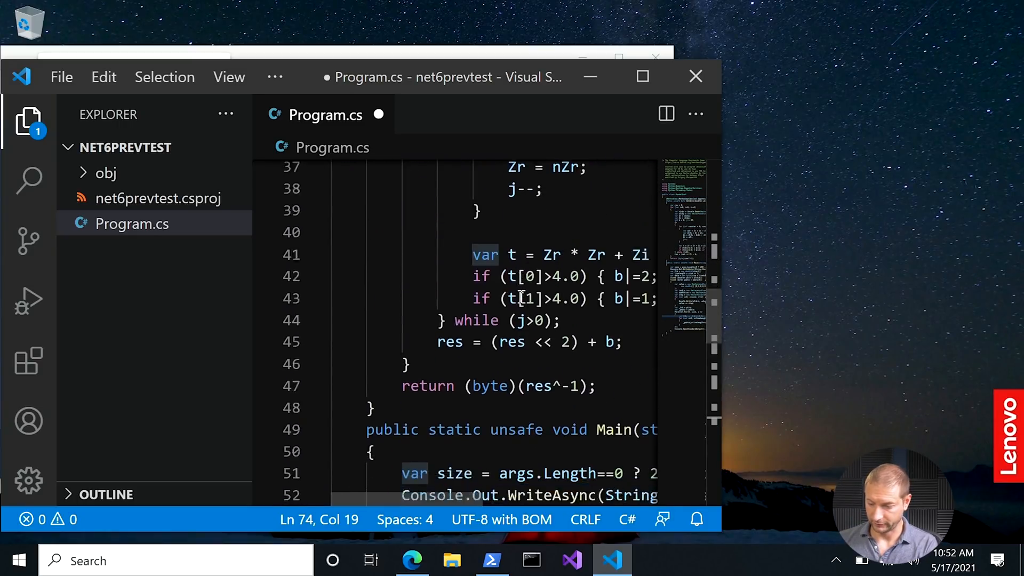
scroll("down", 3)
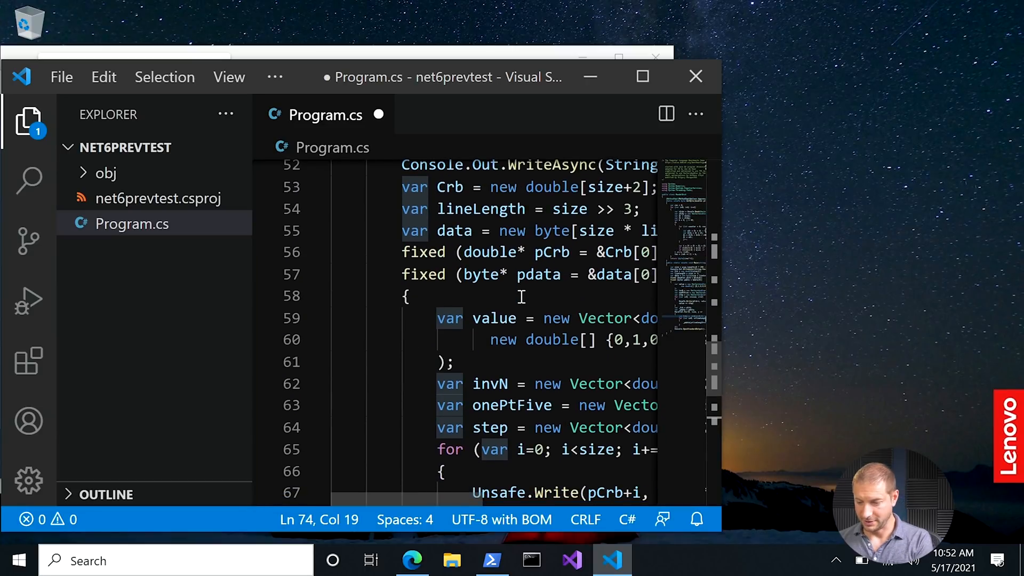
key("ctrl+s")
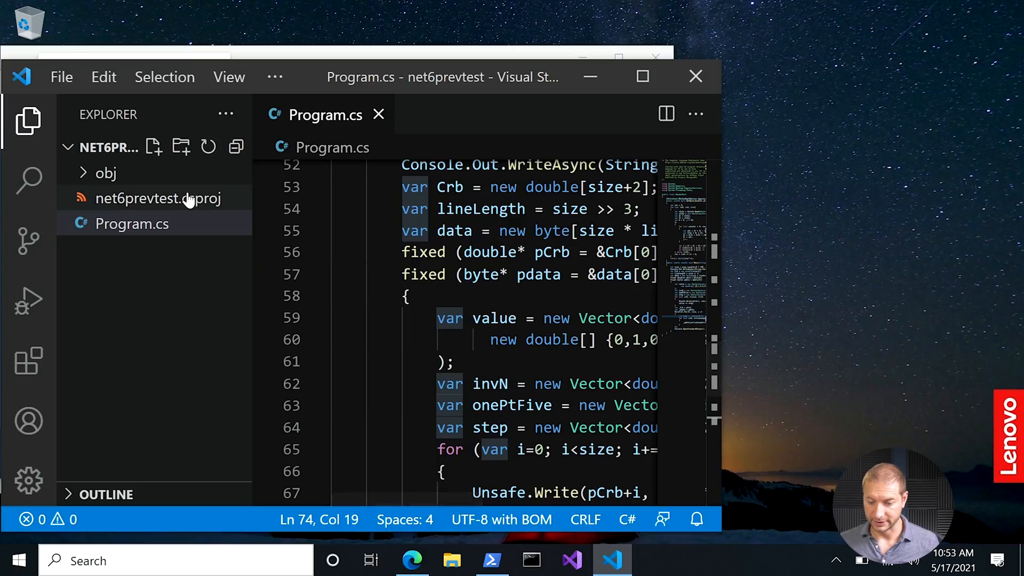
mouse_move(158, 199)
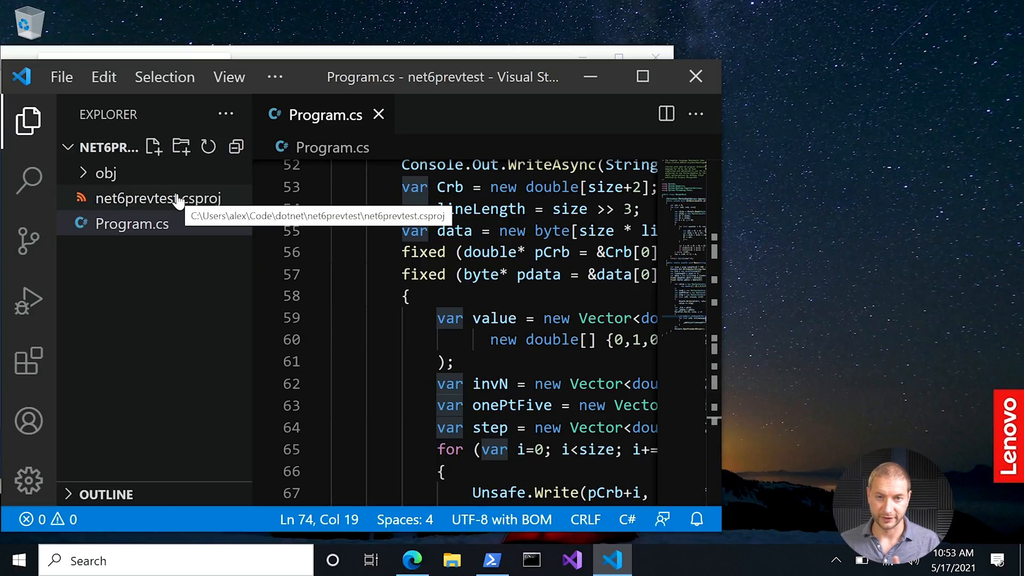
Add <AllowUnsafeBlocks>true</AllowUnsafeBlocks> to net6prevtest.csproj's PropertyGroup and save it
left_click(158, 198)
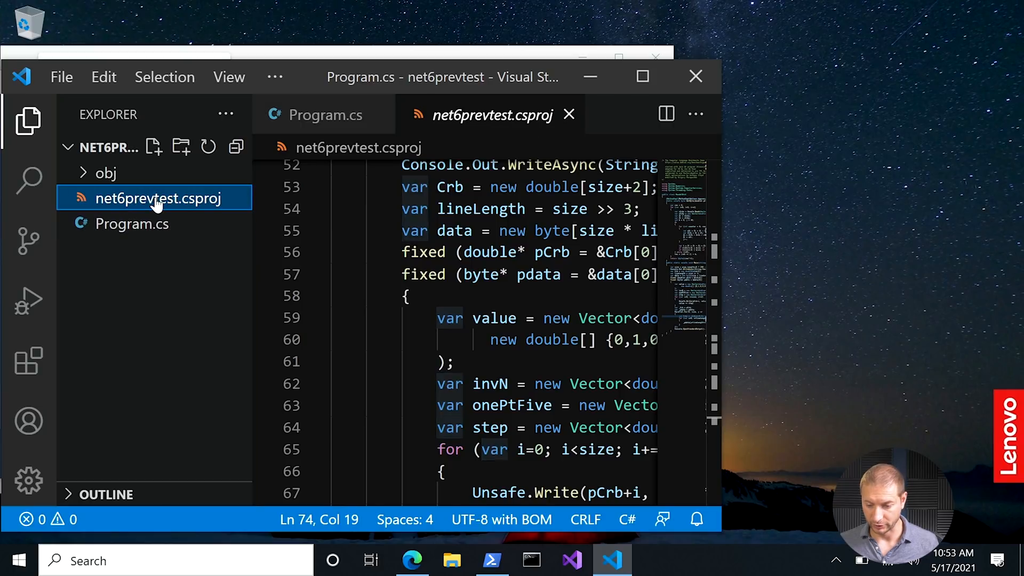
left_click(154, 198)
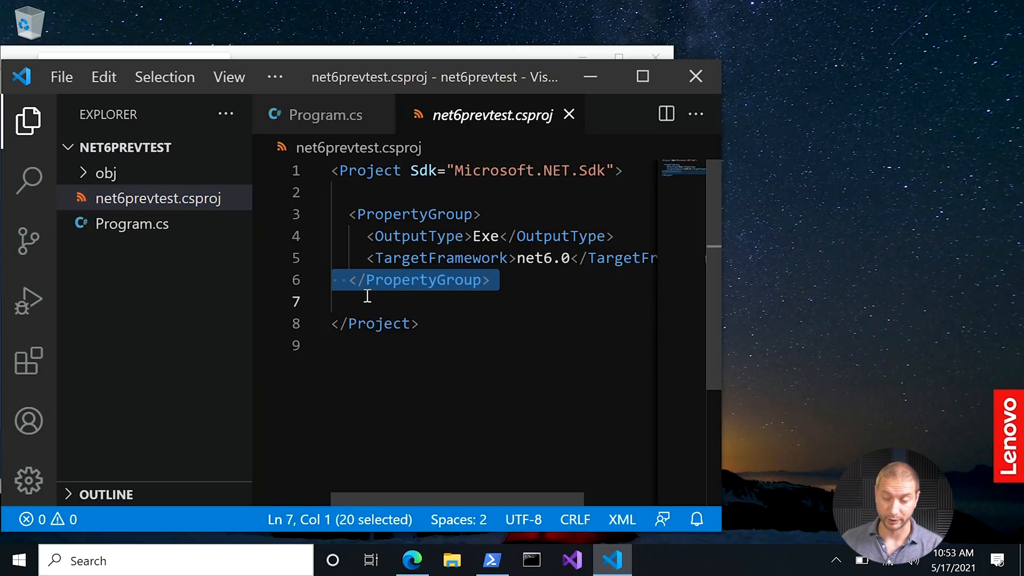
key("Delete")
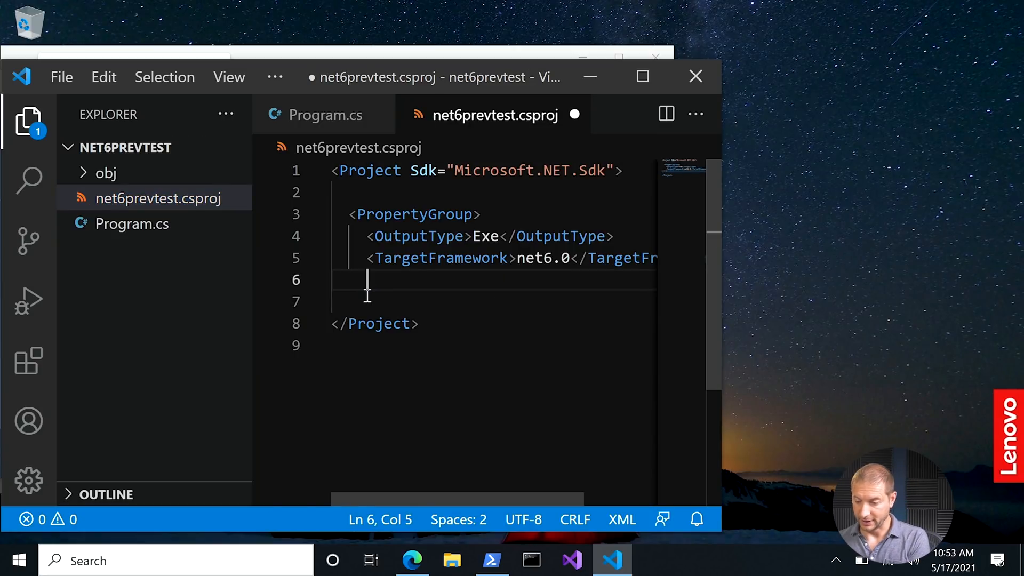
type("<A")
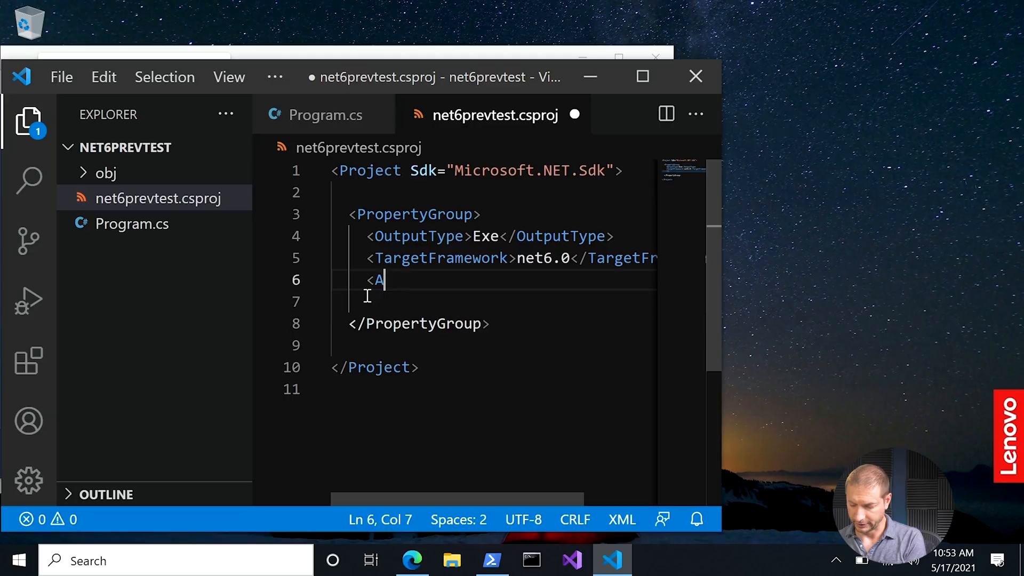
type("llowUnsafeBlock")
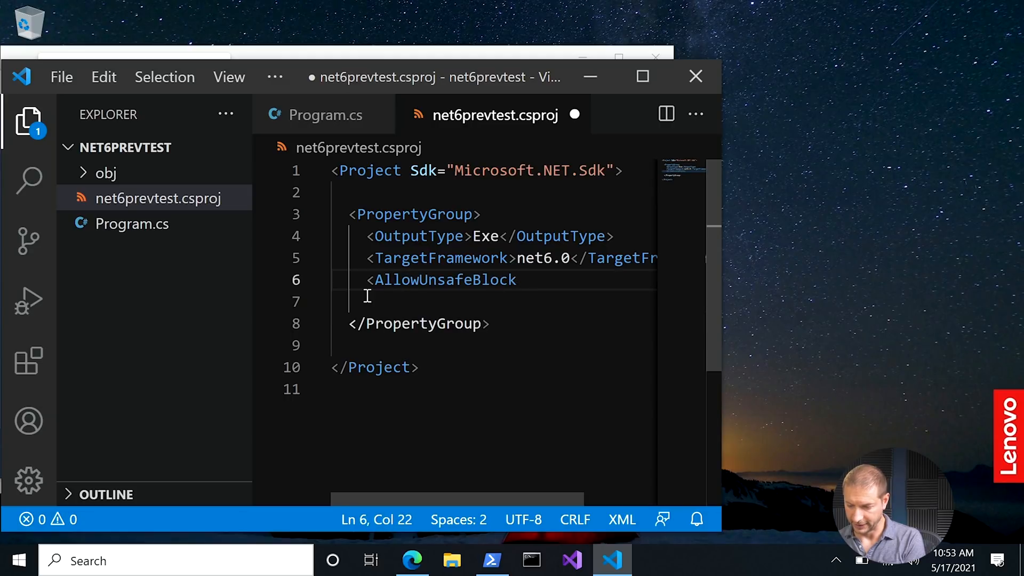
type("s>true>")
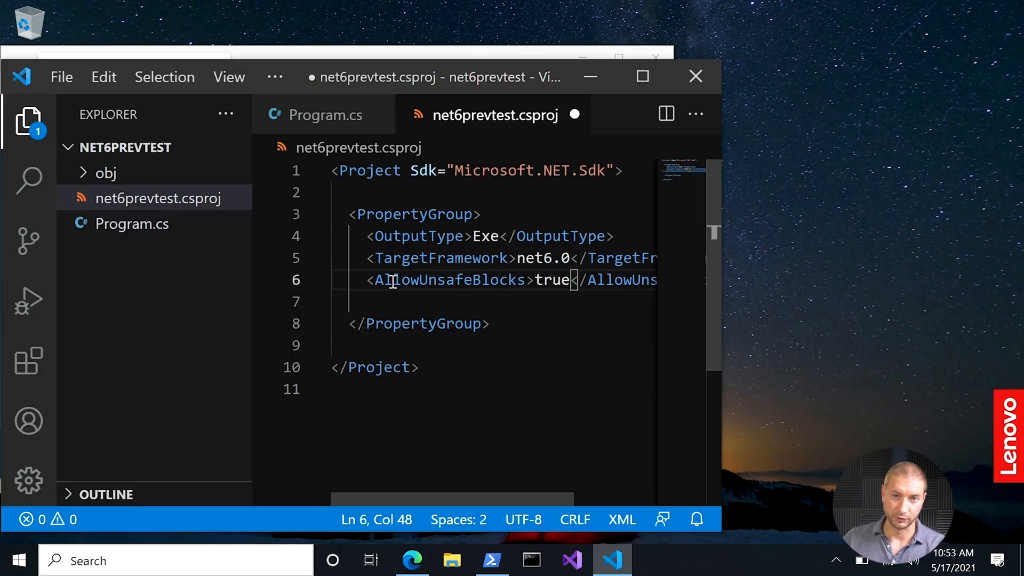
mouse_move(414, 308)
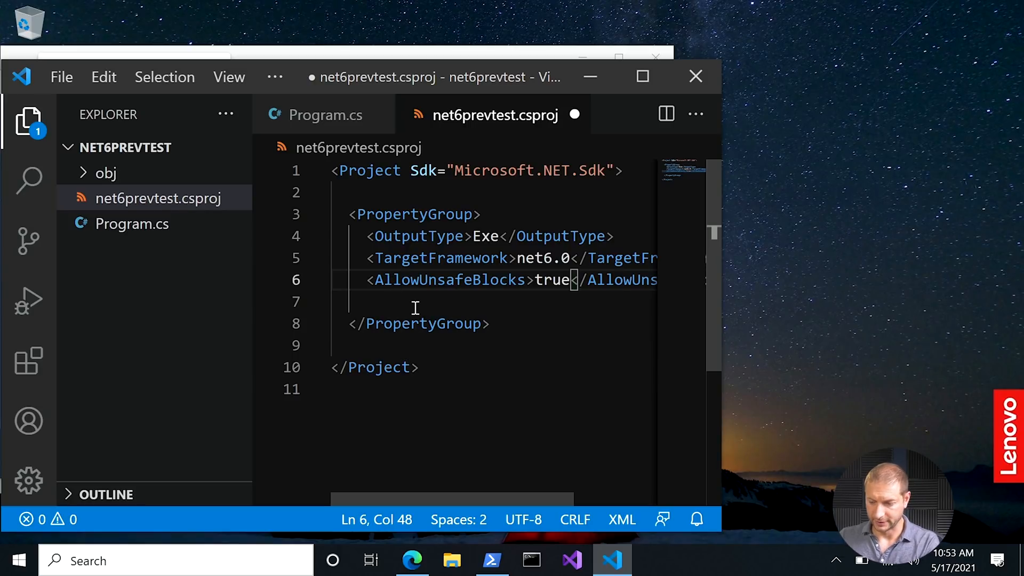
key("ctrl+s")
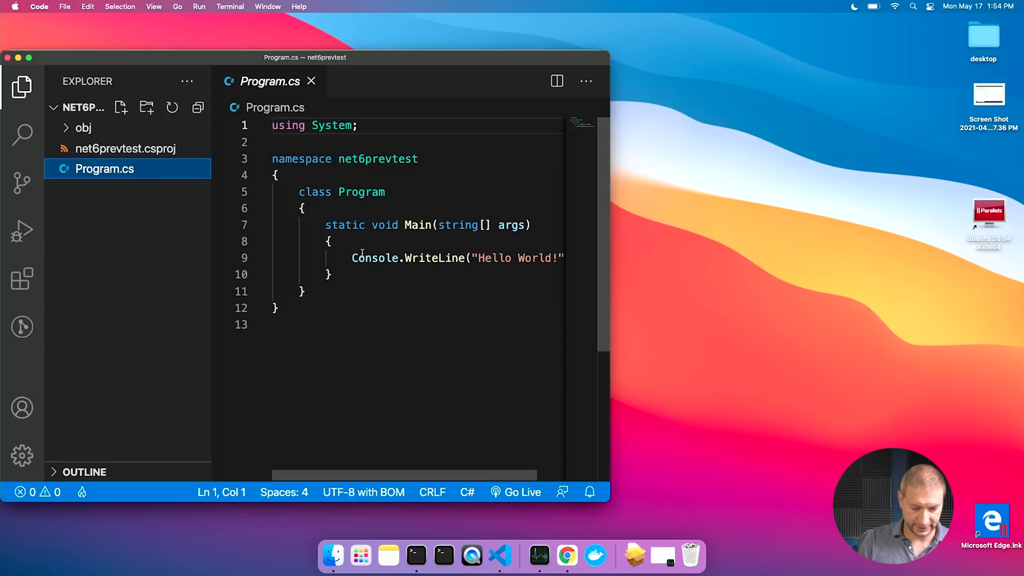
Copy the Mandelbrot source from Chrome into the Mac Program.cs, then select net6prevtest.csproj
left_click(566, 556)
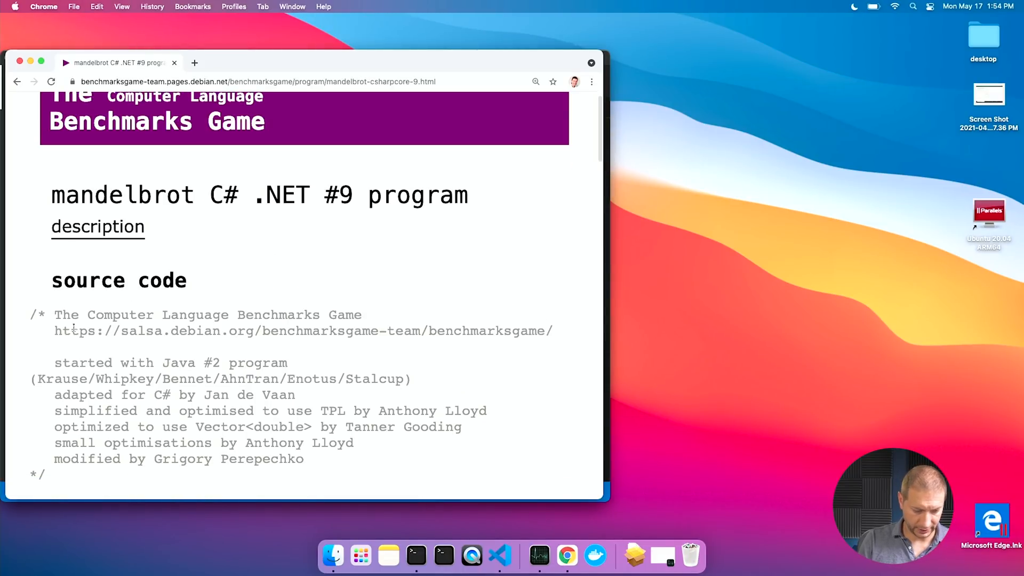
left_click(498, 556)
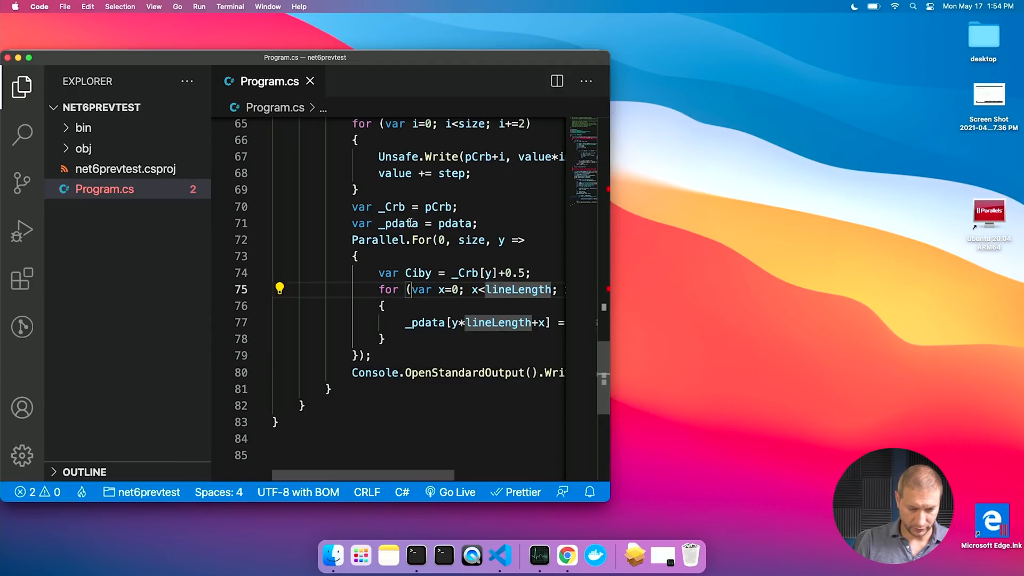
left_click(127, 168)
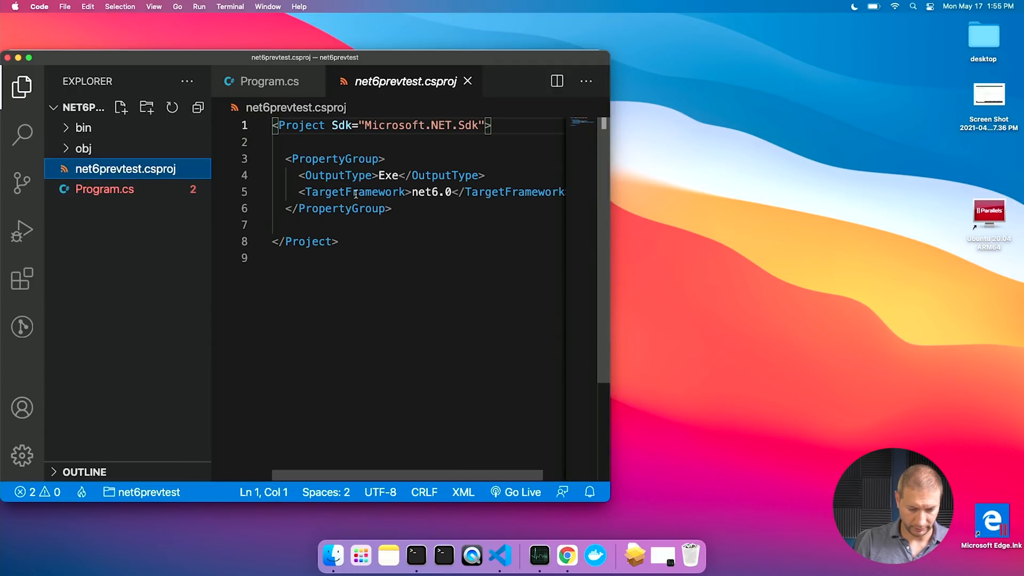